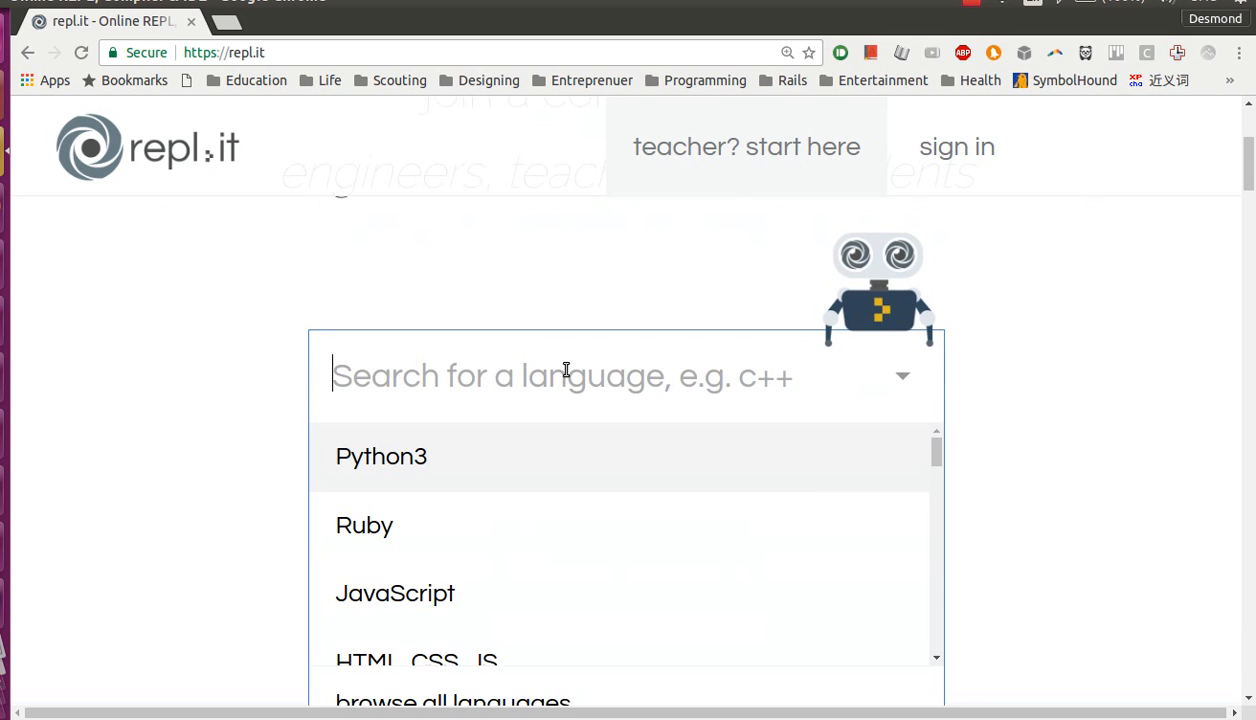
# Step: Search 'Pyt' in the language box and start a new Python3 workspace
pyautogui.write('Python3')
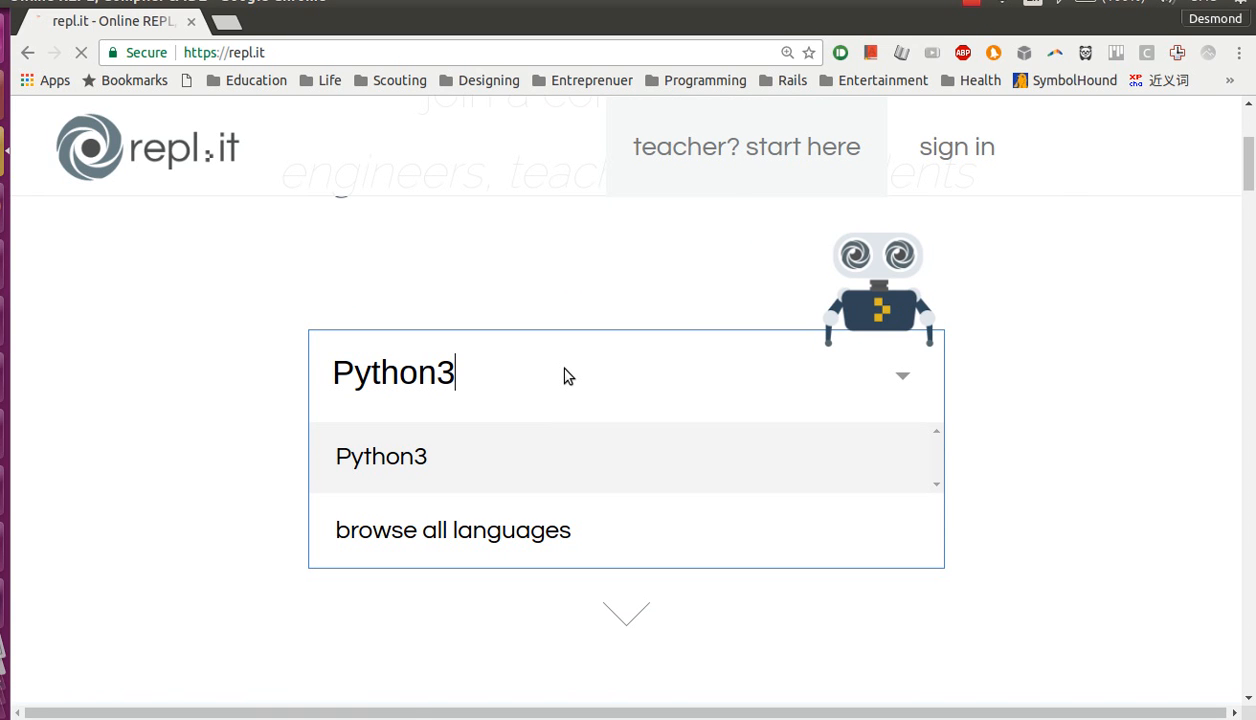
pyautogui.click(380, 456)
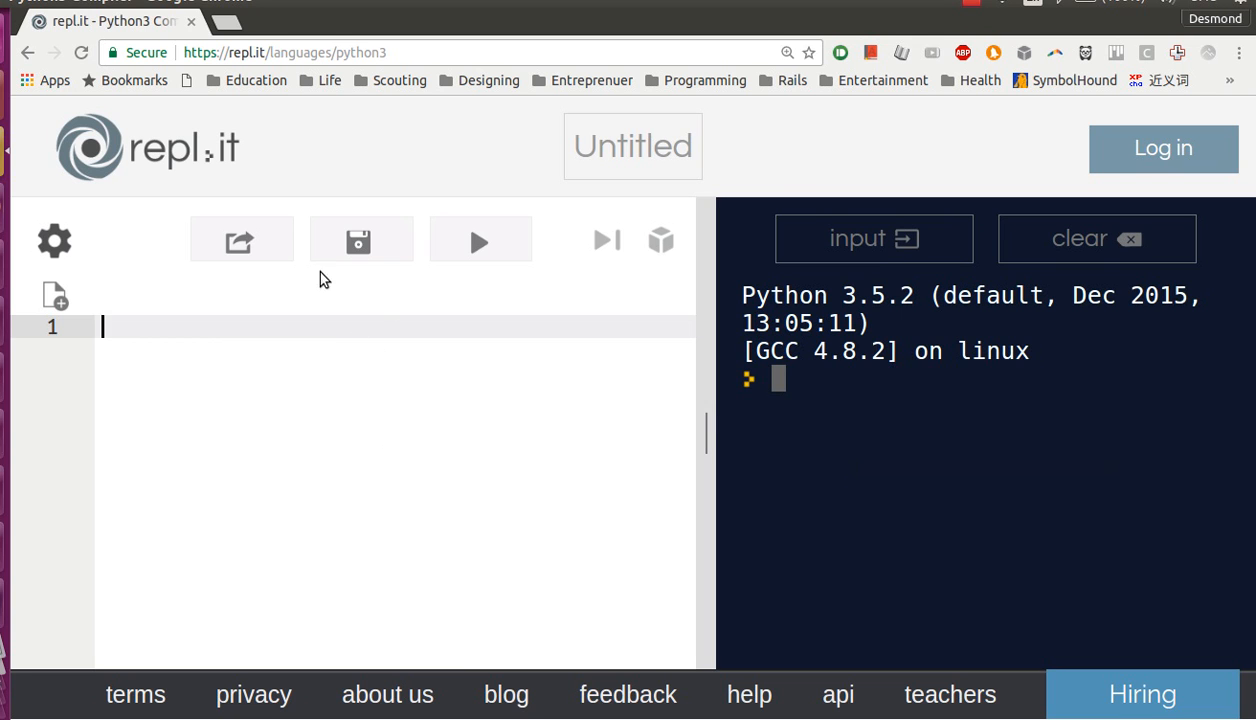
# Step: Write print("Hello World") on line 1 of the editor
pyautogui.write('print')
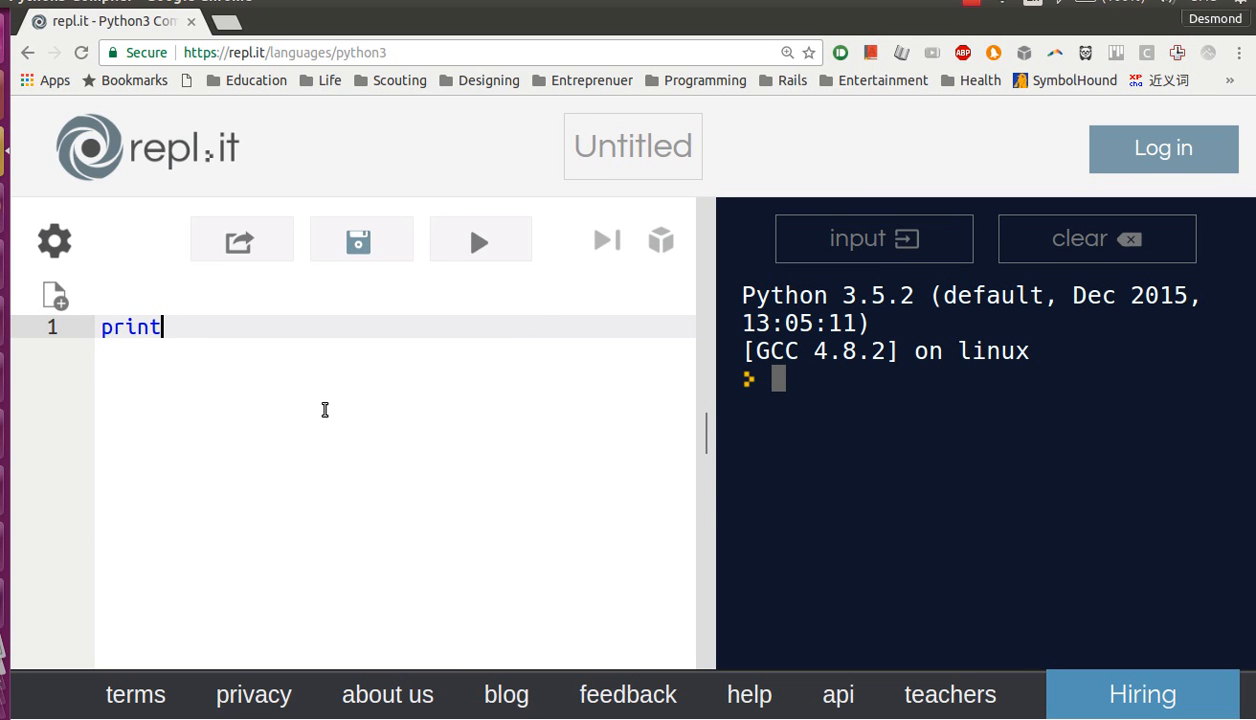
pyautogui.write('("")')
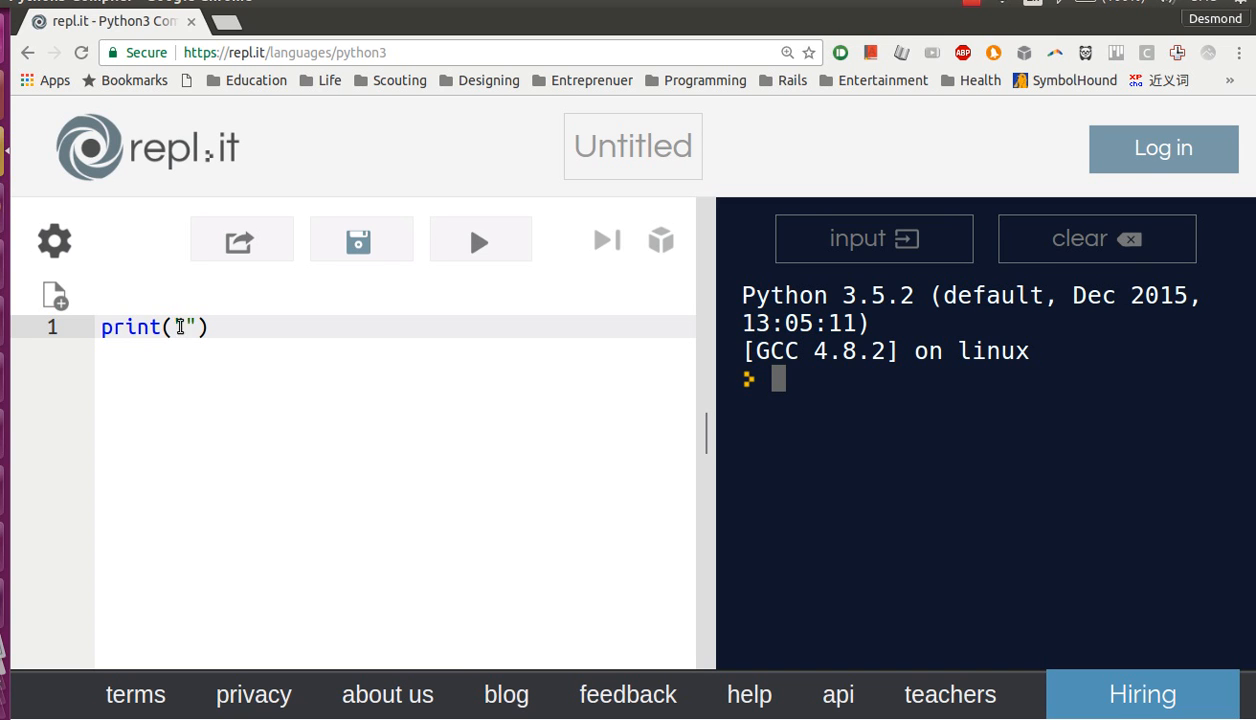
pyautogui.write('"')
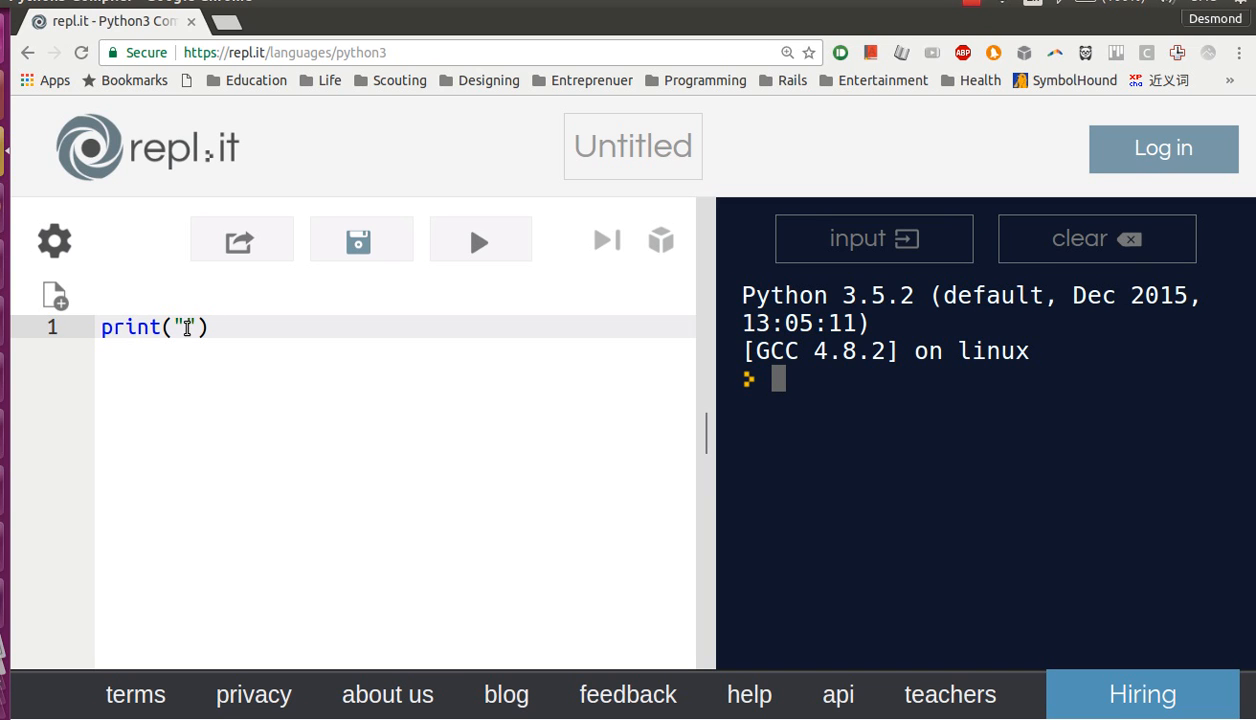
pyautogui.write('Hello World')
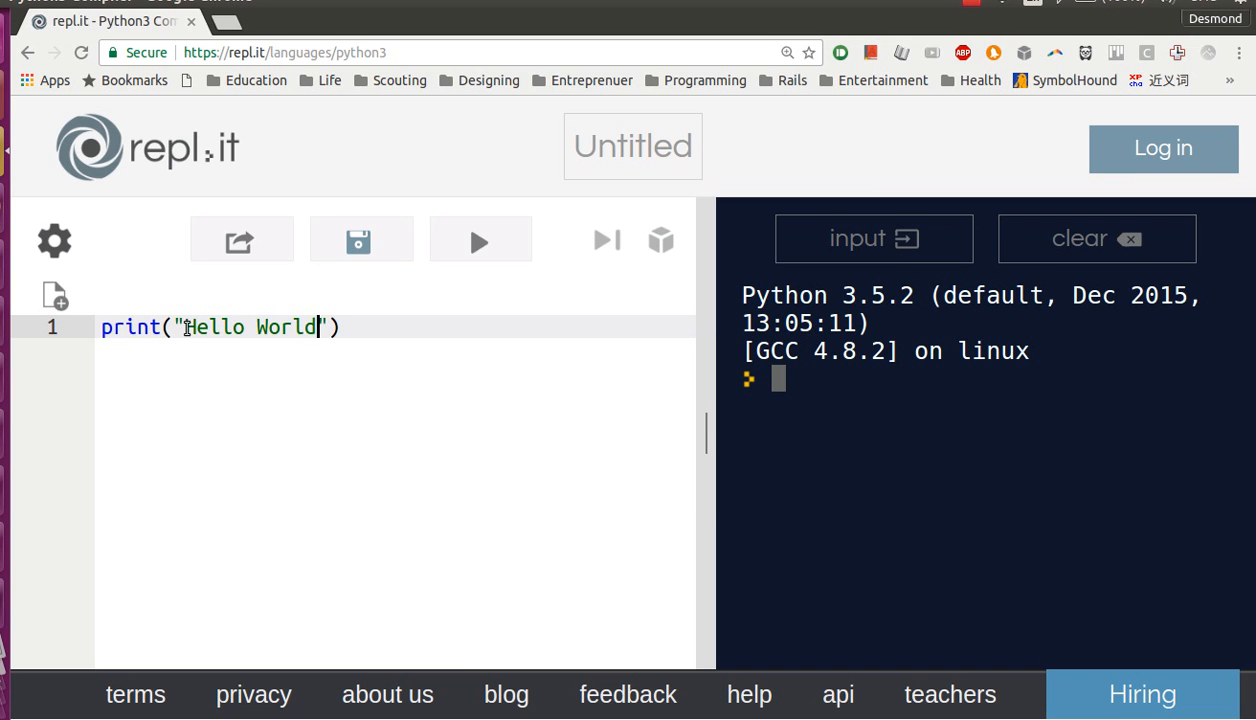
pyautogui.moveTo(436, 354)
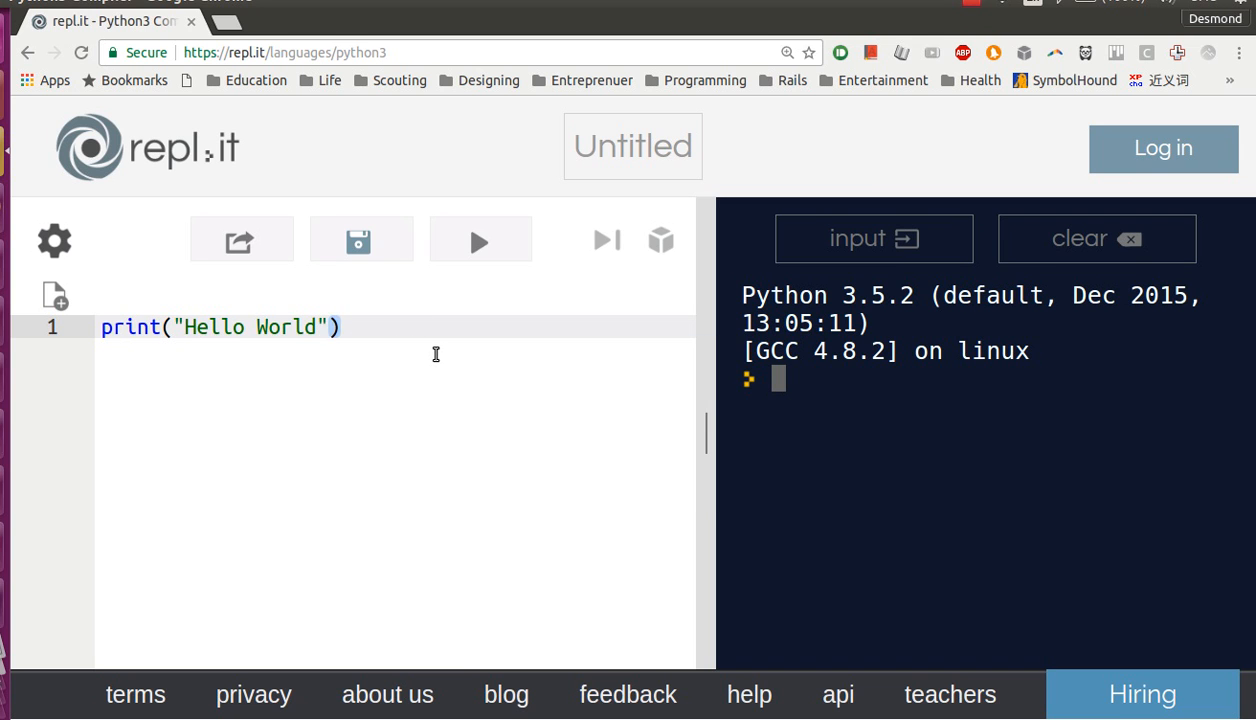
pyautogui.moveTo(480, 242)
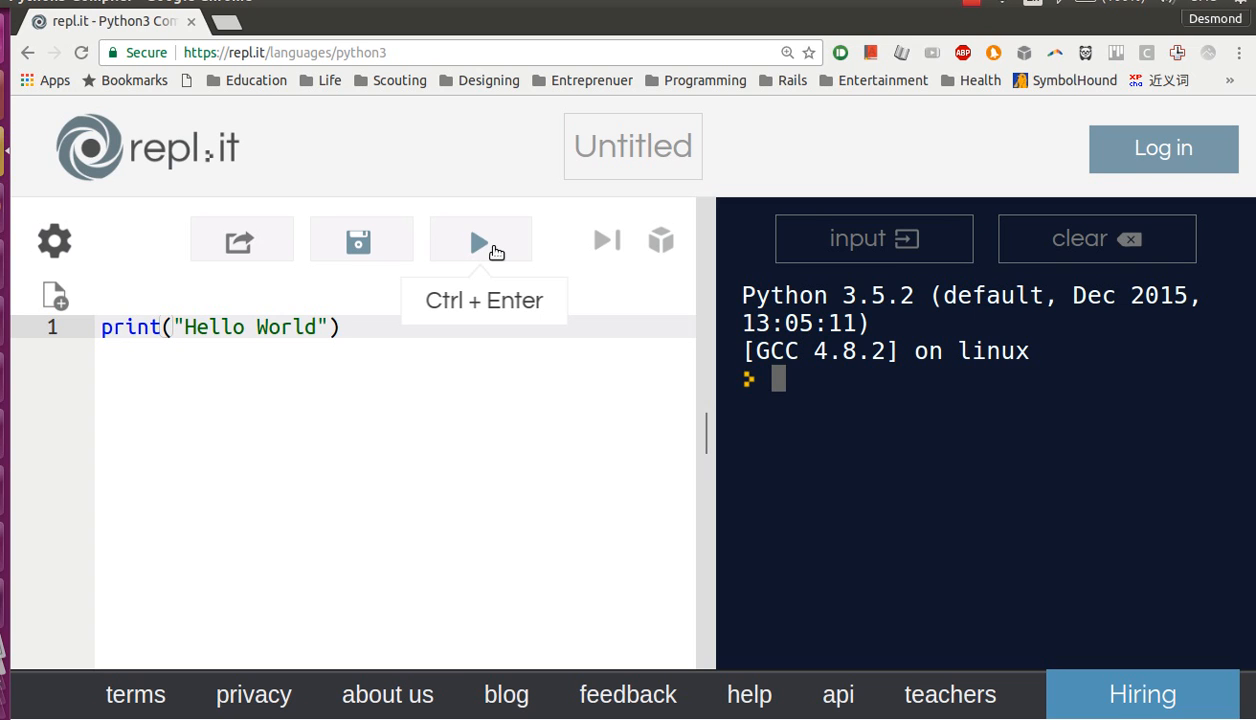
# Step: Run the script so the console prints Hello World, and select that output
pyautogui.click(480, 240)
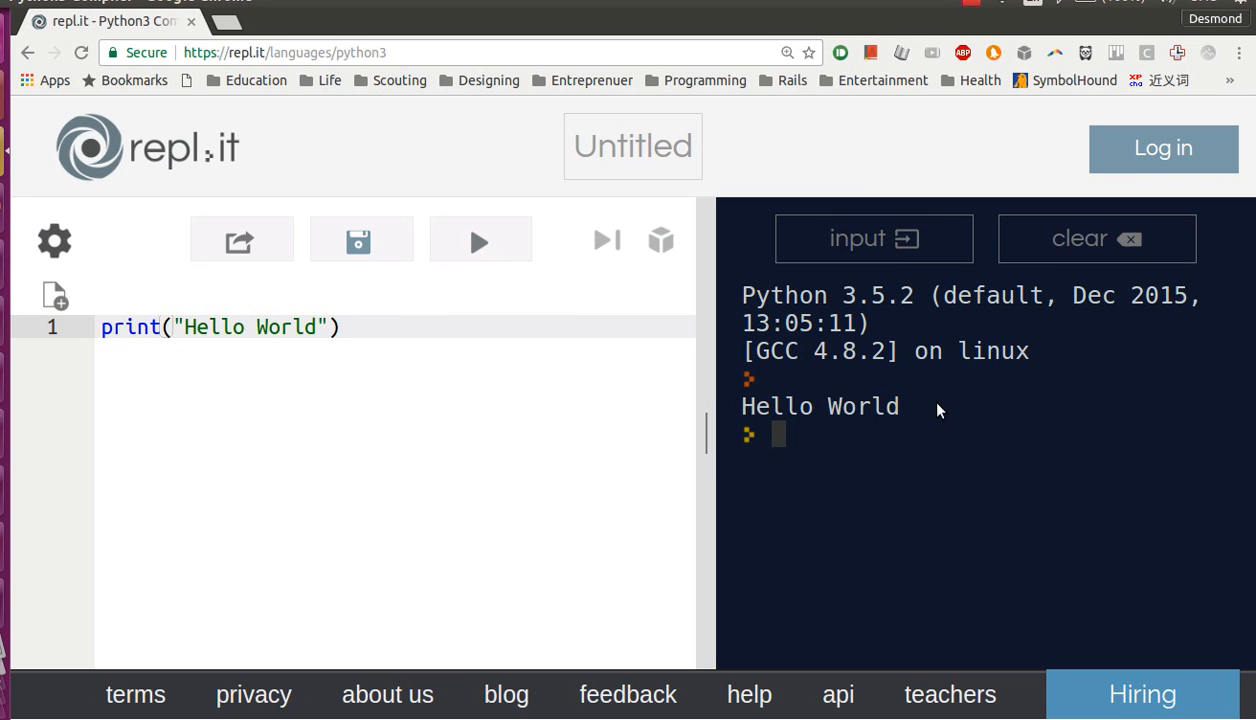
pyautogui.doubleClick(820, 406)
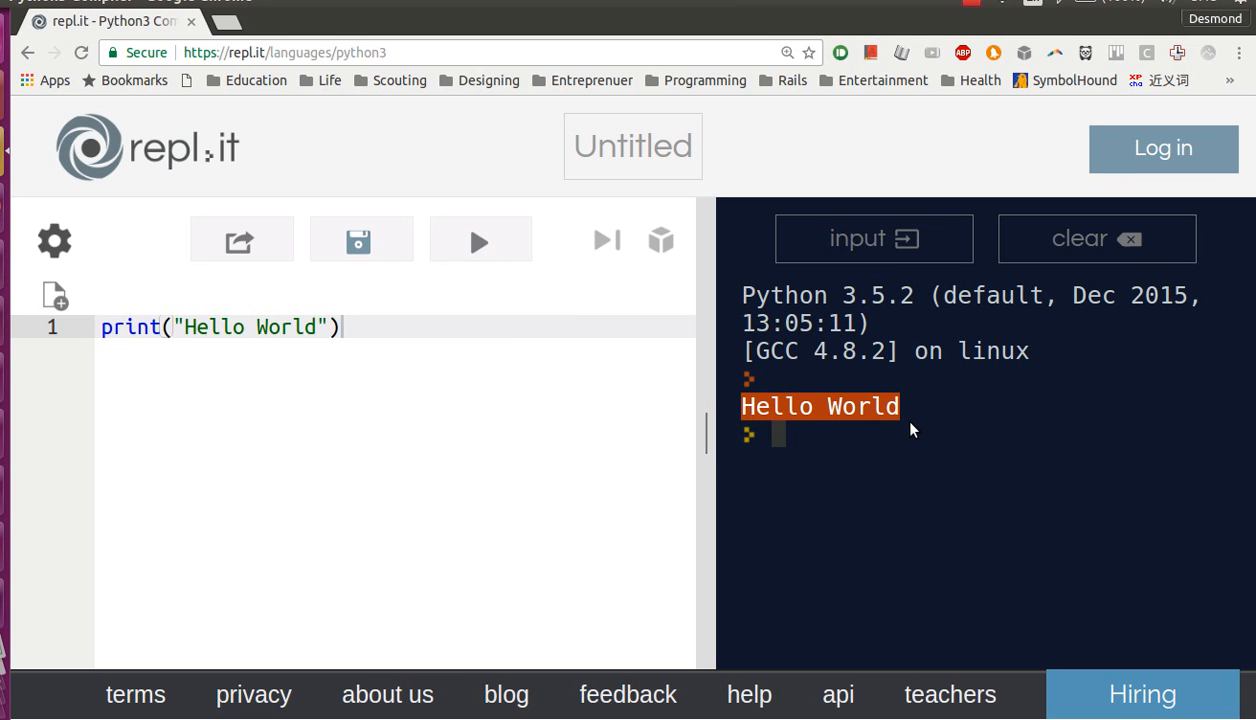
pyautogui.moveTo(904, 428)
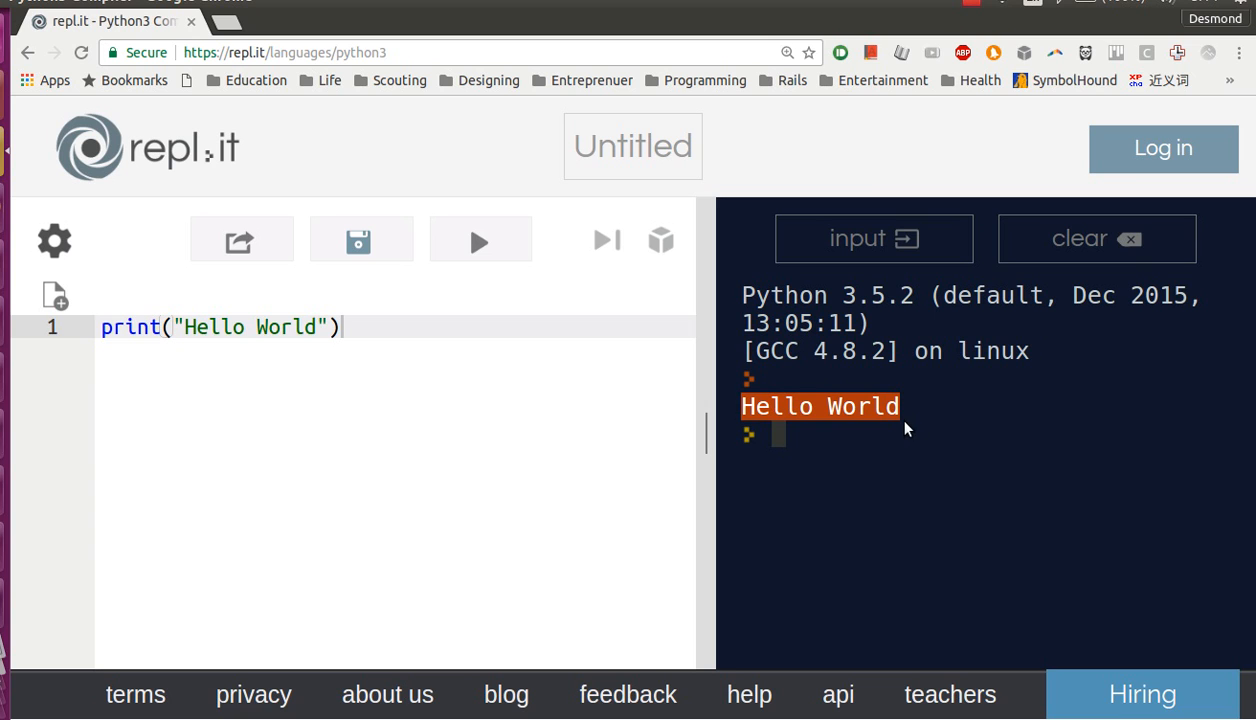
pyautogui.moveTo(918, 396)
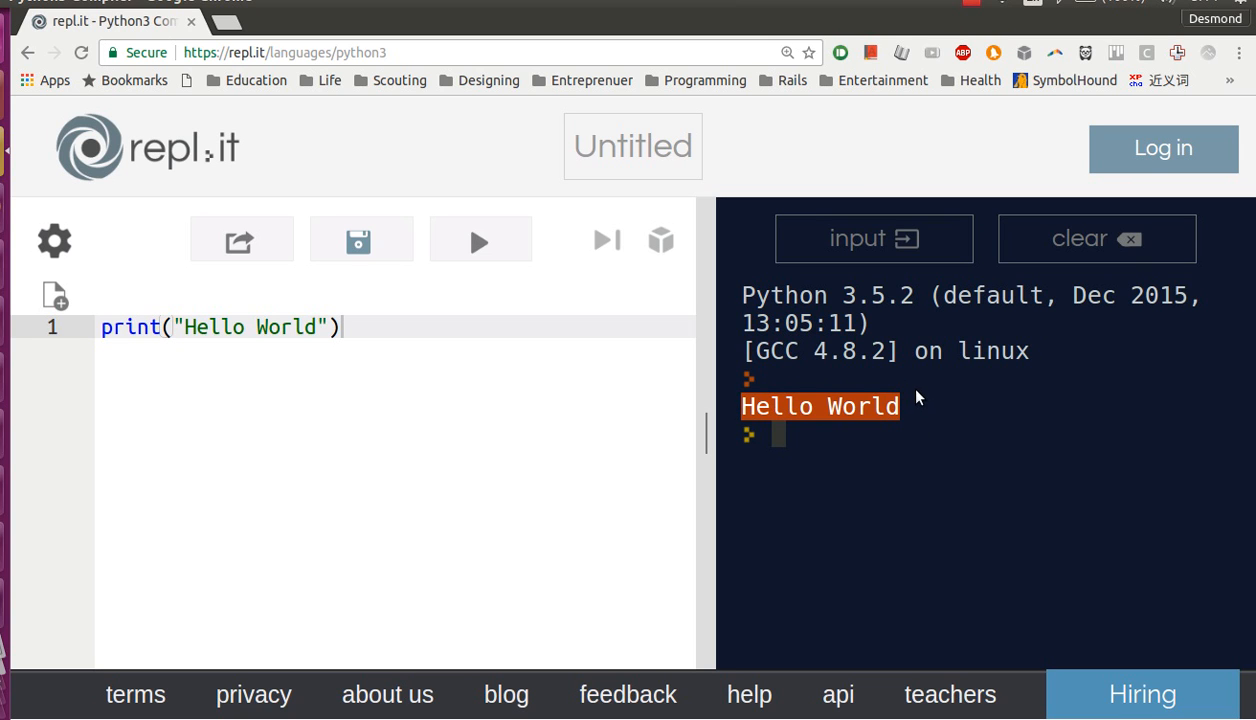
pyautogui.moveTo(994, 32)
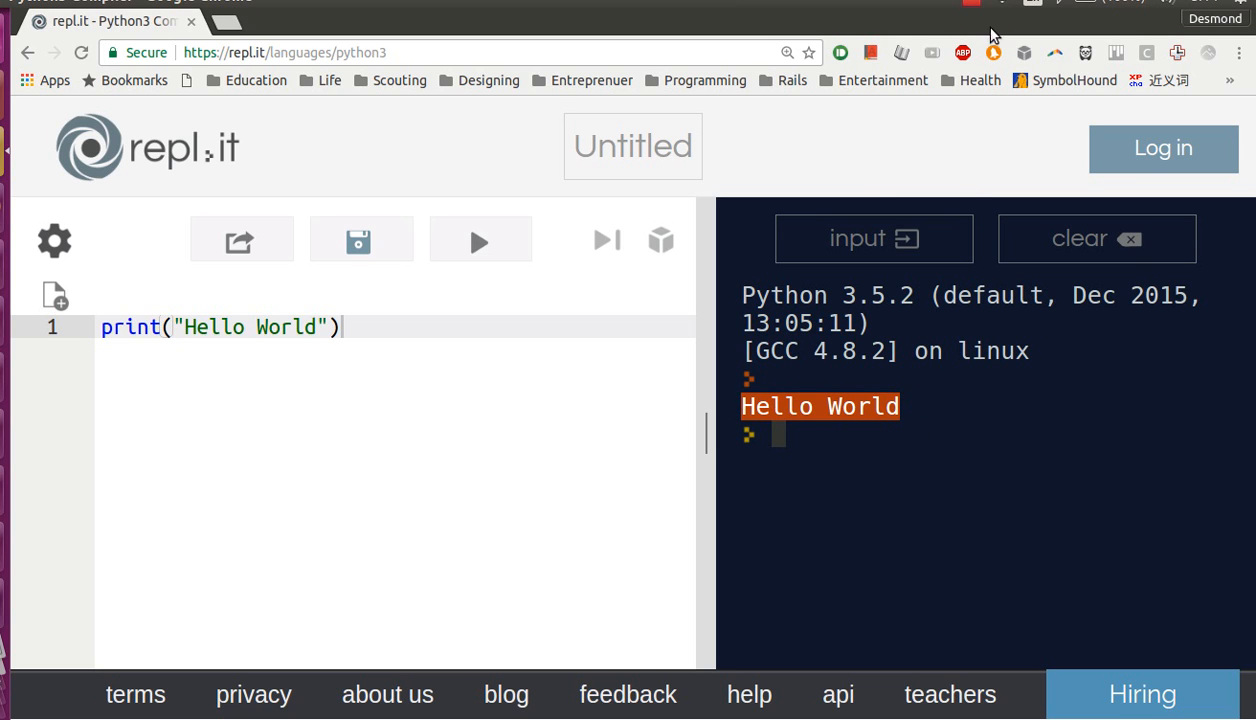